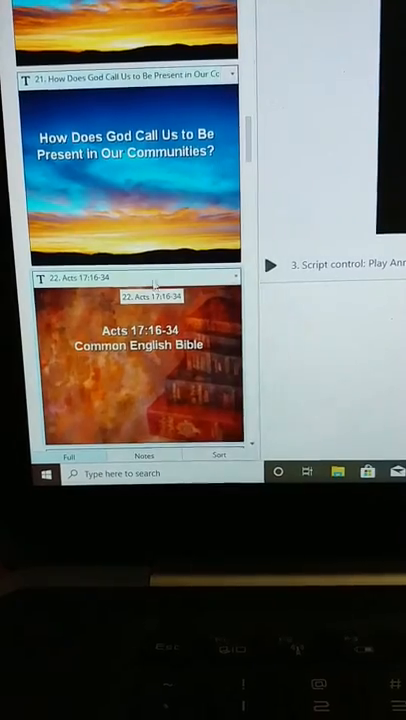
# Step: Scroll the cue list down to the Acts 17:16-34 Common English Bible title cue
pyautogui.scroll(-3)
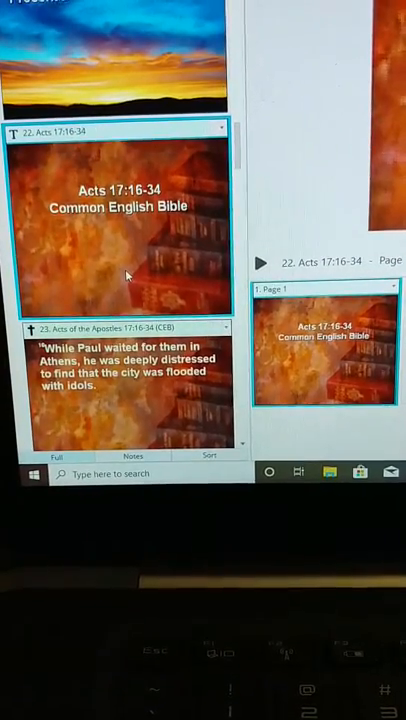
# Step: Insert a new Bible passage cue from the script pane's context menu
pyautogui.rightClick(128, 276)
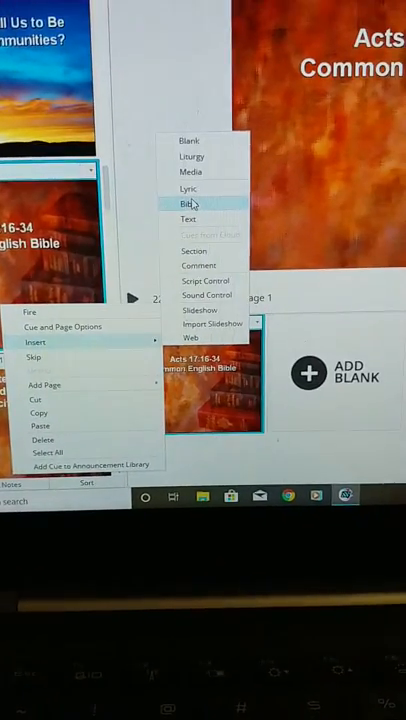
pyautogui.click(188, 204)
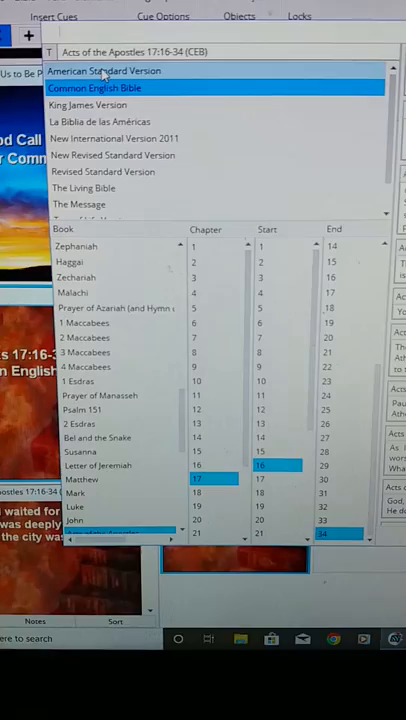
# Step: Choose the Common English Bible translation and scroll the Book list toward Acts for chapter 17, verse 16
pyautogui.click(104, 62)
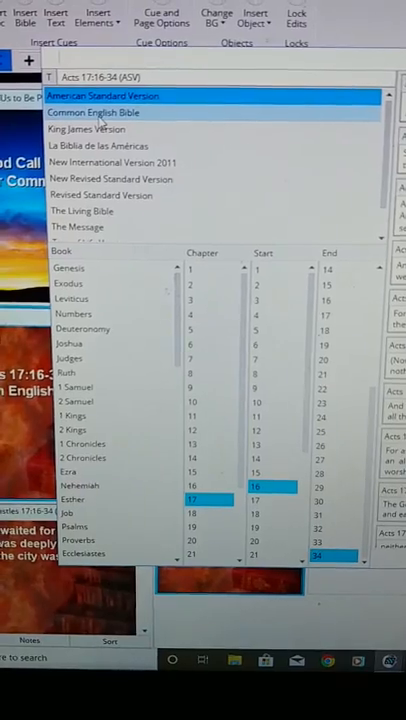
pyautogui.click(92, 104)
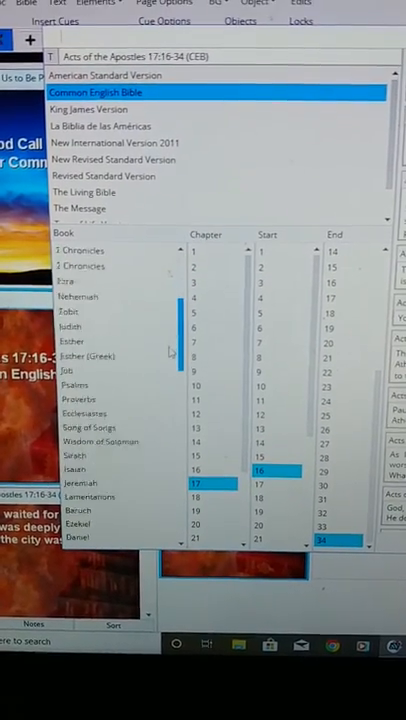
pyautogui.scroll(-3)
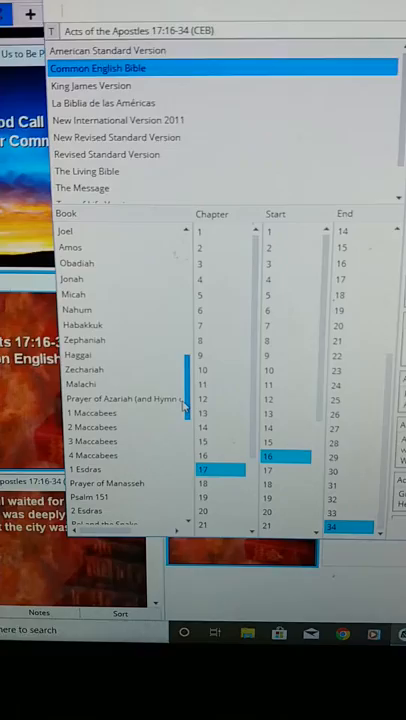
pyautogui.scroll(-3)
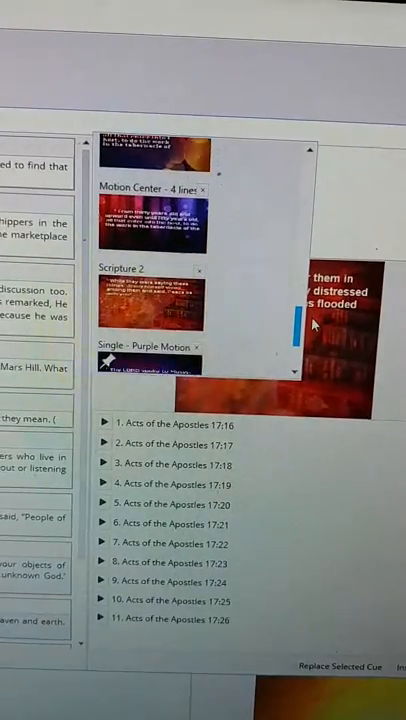
# Step: Scroll the template gallery down to the Scripture 2 template
pyautogui.scroll(-3)
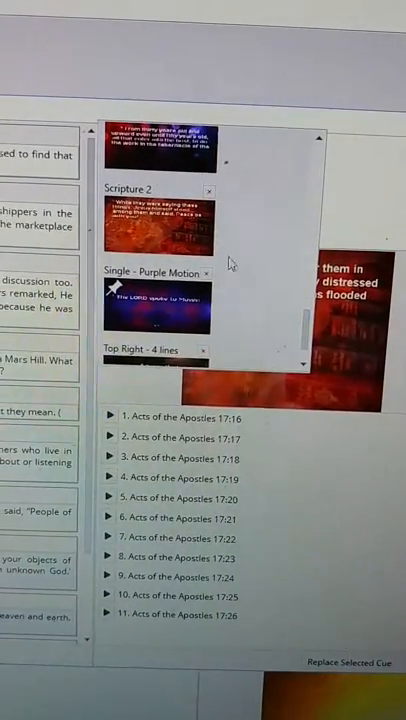